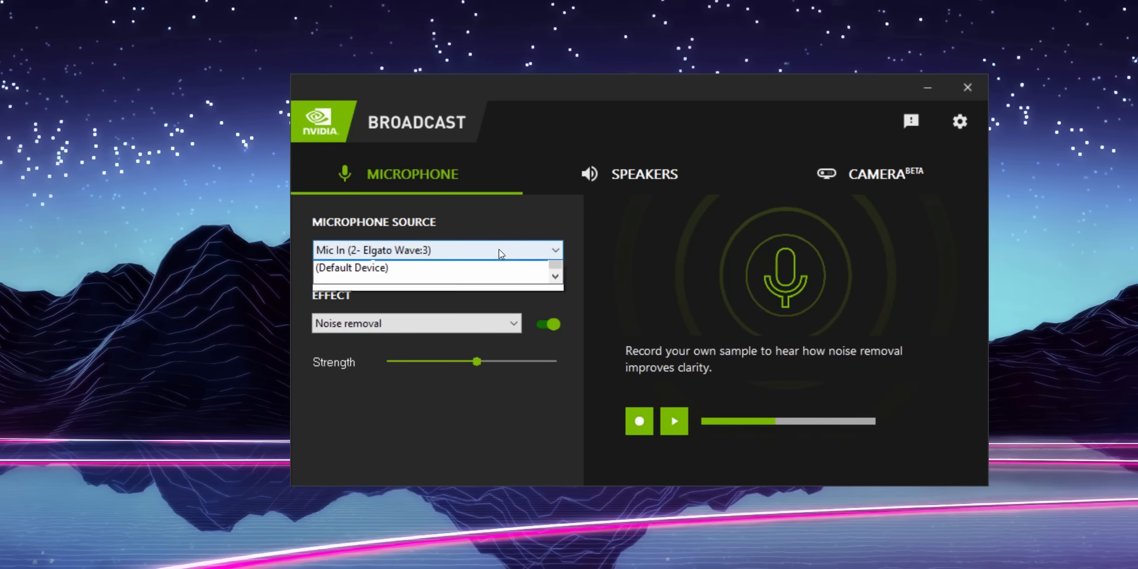
- Use Mic In (2- Elgato Wave:3) as the microphone source, keeping the Noise removal effect
click(437, 249)
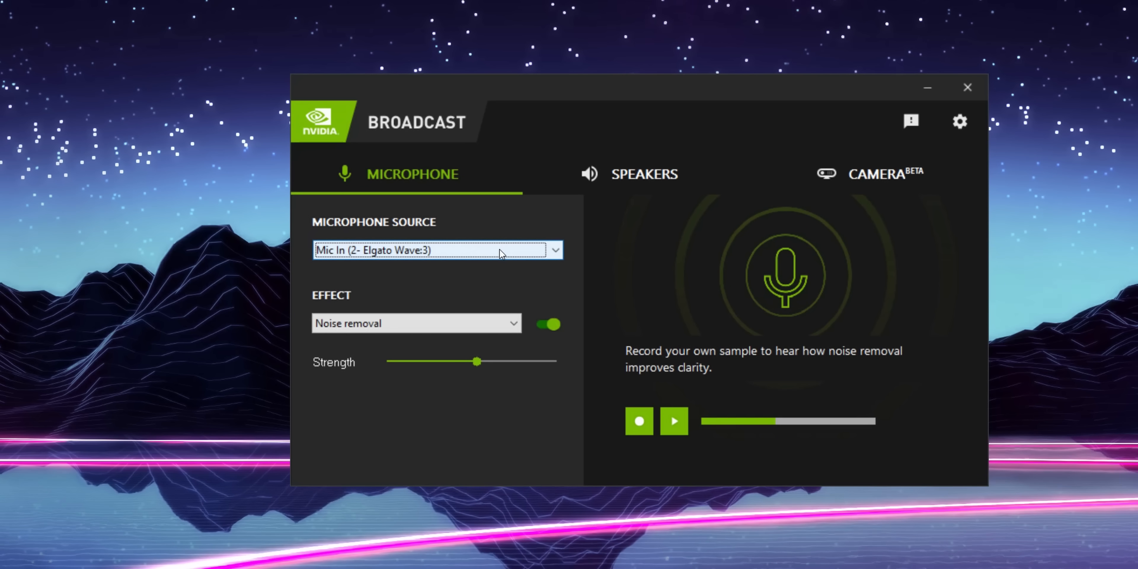
click(416, 323)
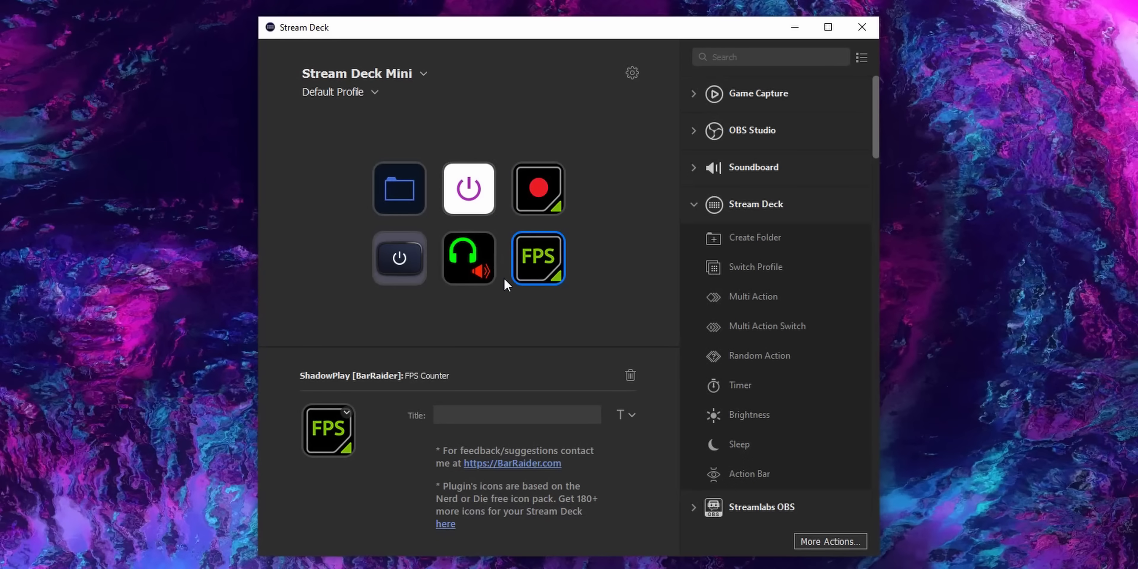
- Select the FPS key on the Stream Deck Mini to show its ShadowPlay FPS Counter action
click(469, 258)
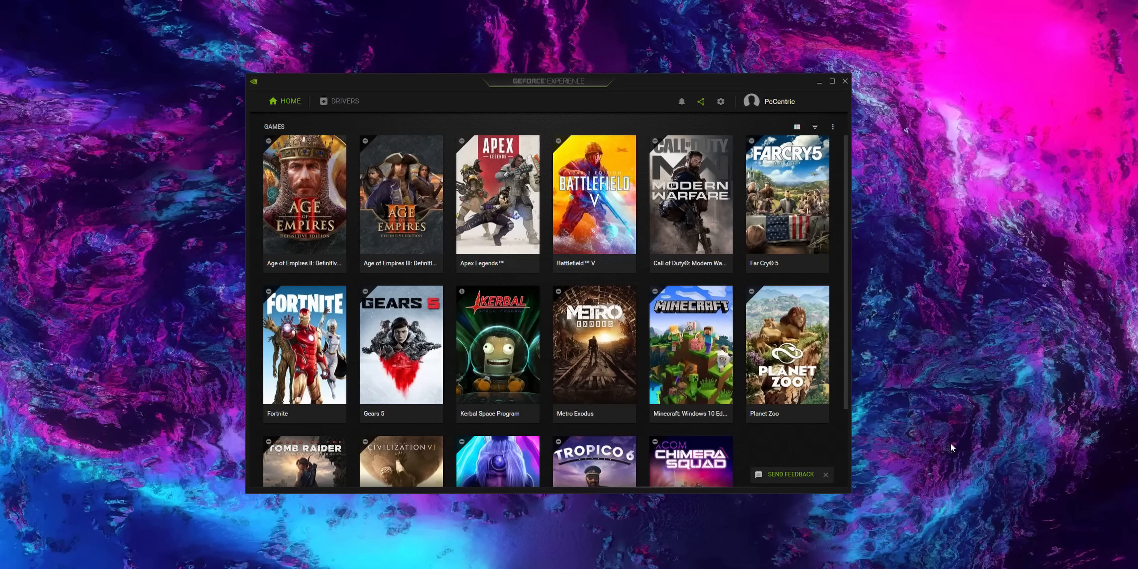
mouse_move(699, 101)
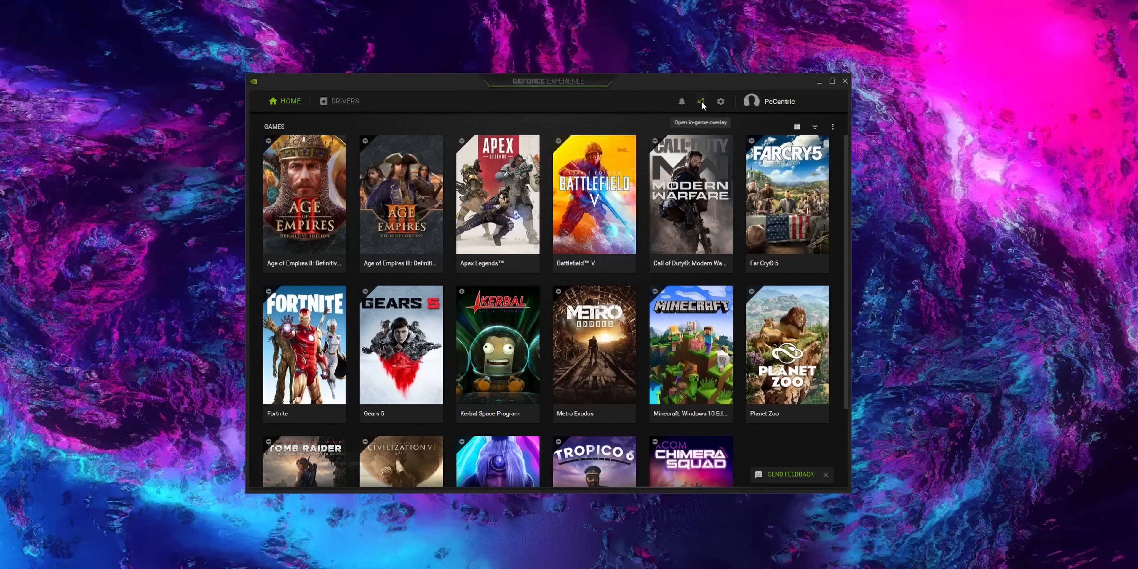
- Show the overlay's Record video capture settings: custom quality, in-game resolution, 30 FPS, 50 Mbps
click(701, 100)
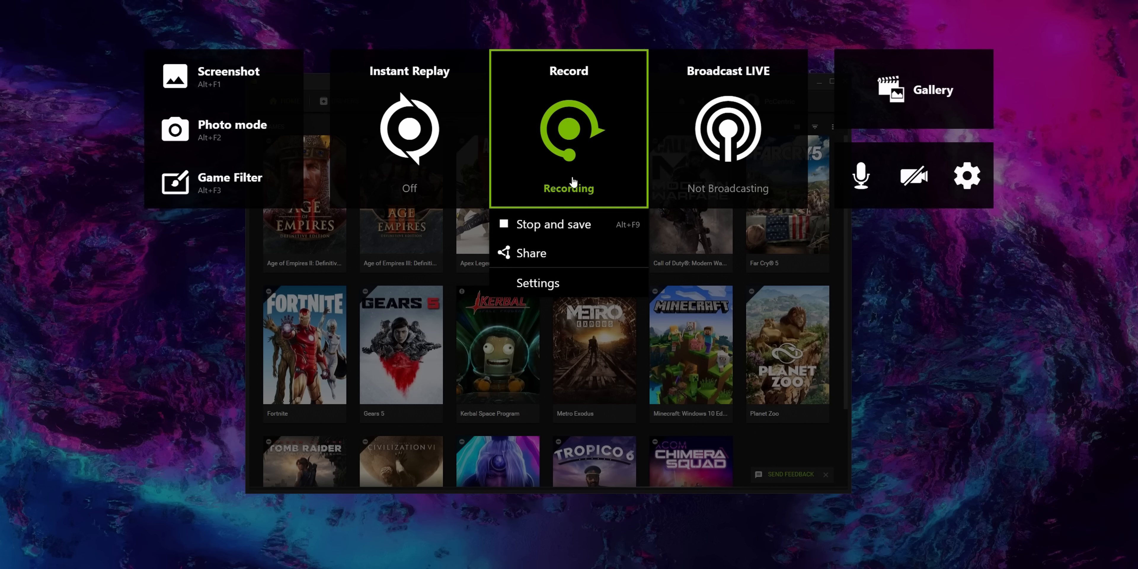
click(537, 282)
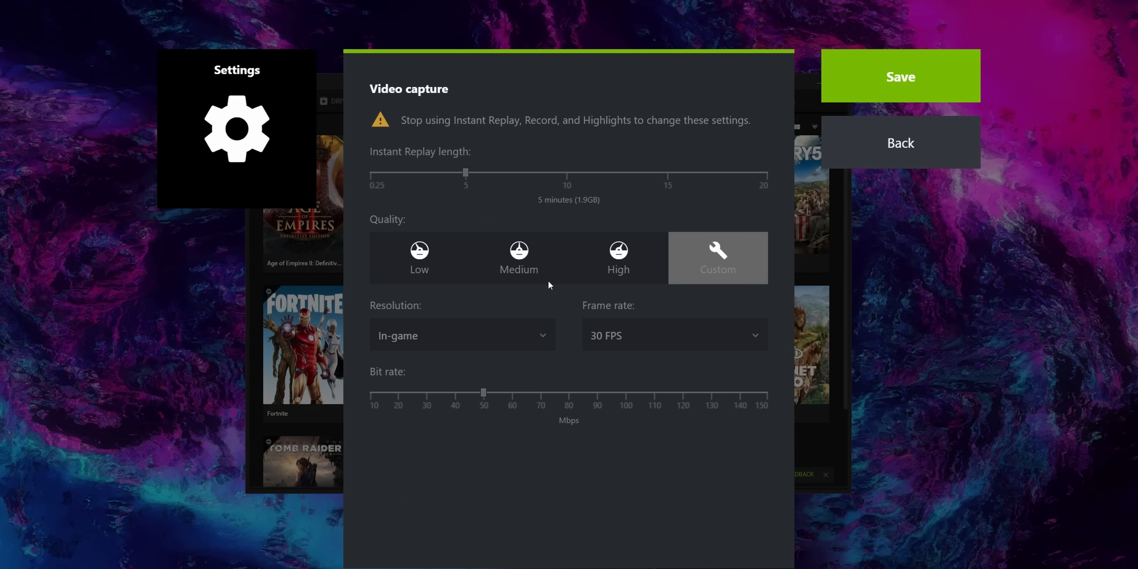
mouse_move(468, 348)
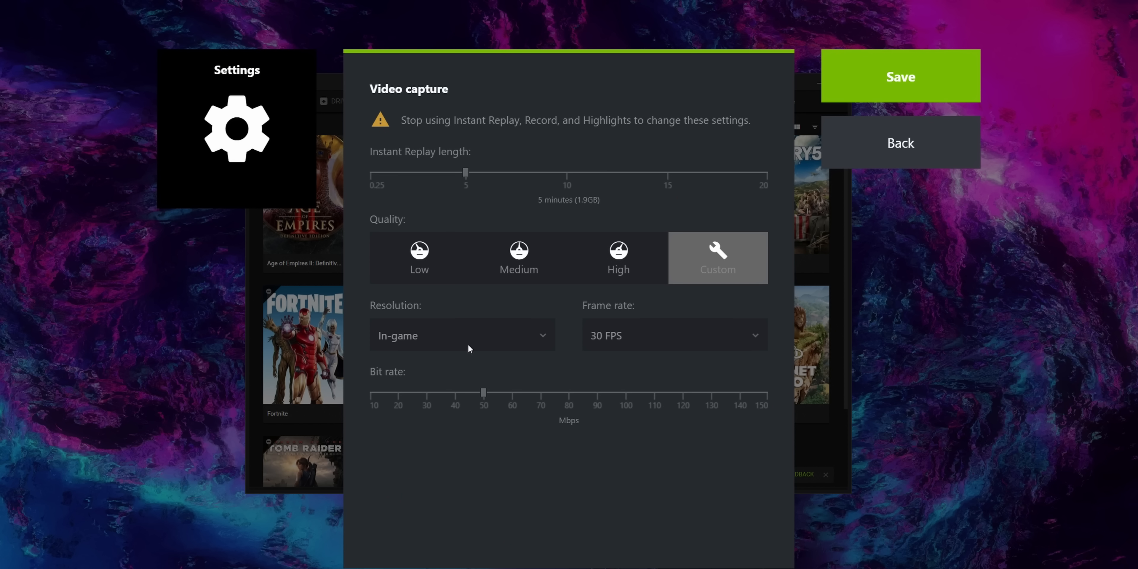
mouse_move(650, 349)
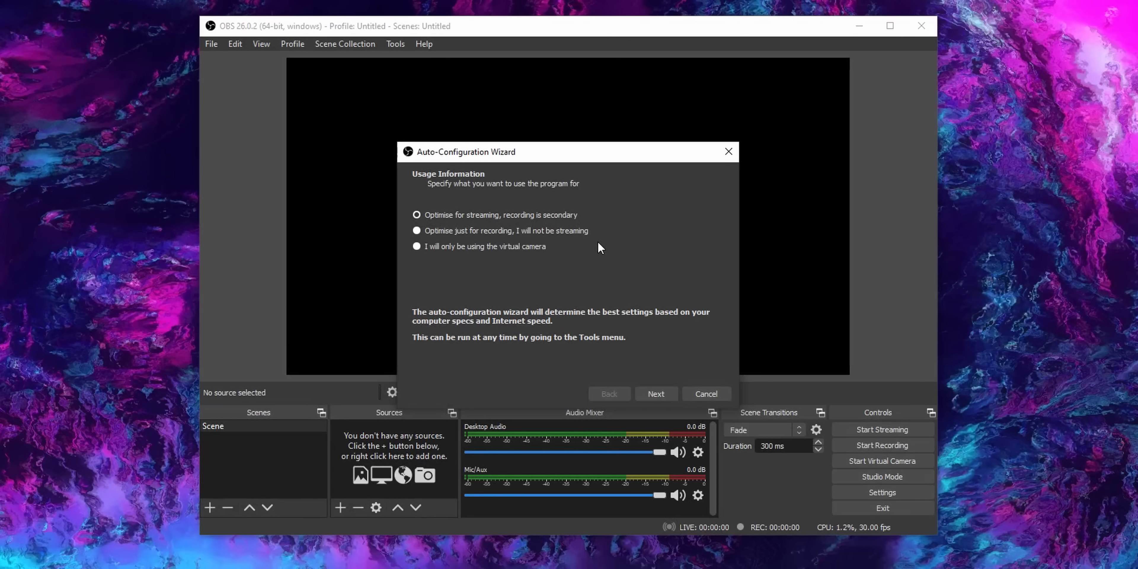
mouse_move(517, 235)
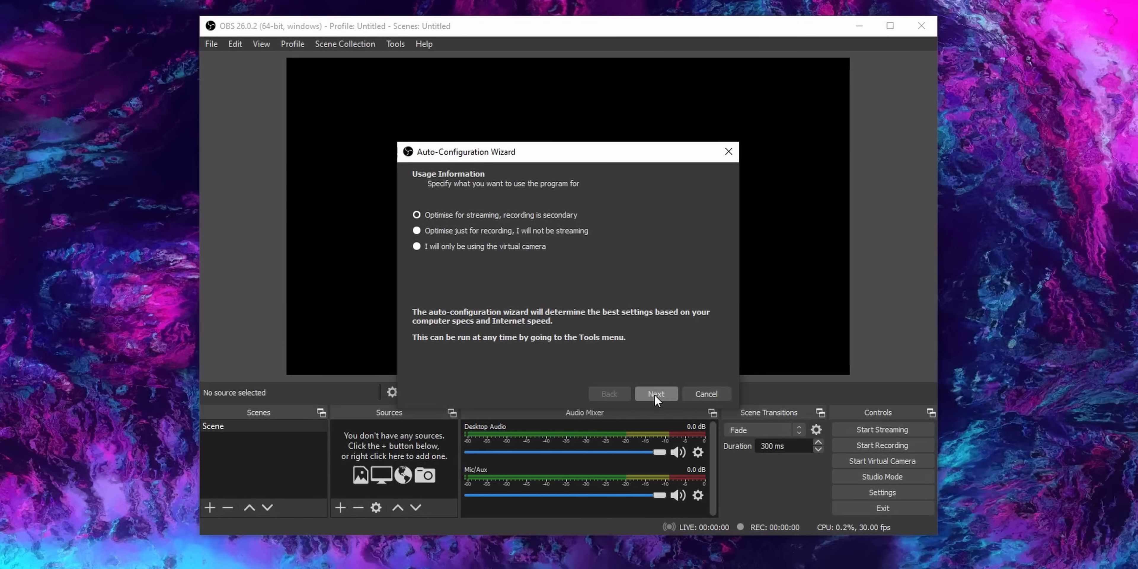
- Step the wizard past Optimise for streaming and 1920x1080 base resolution with 60 FPS preferred
click(654, 394)
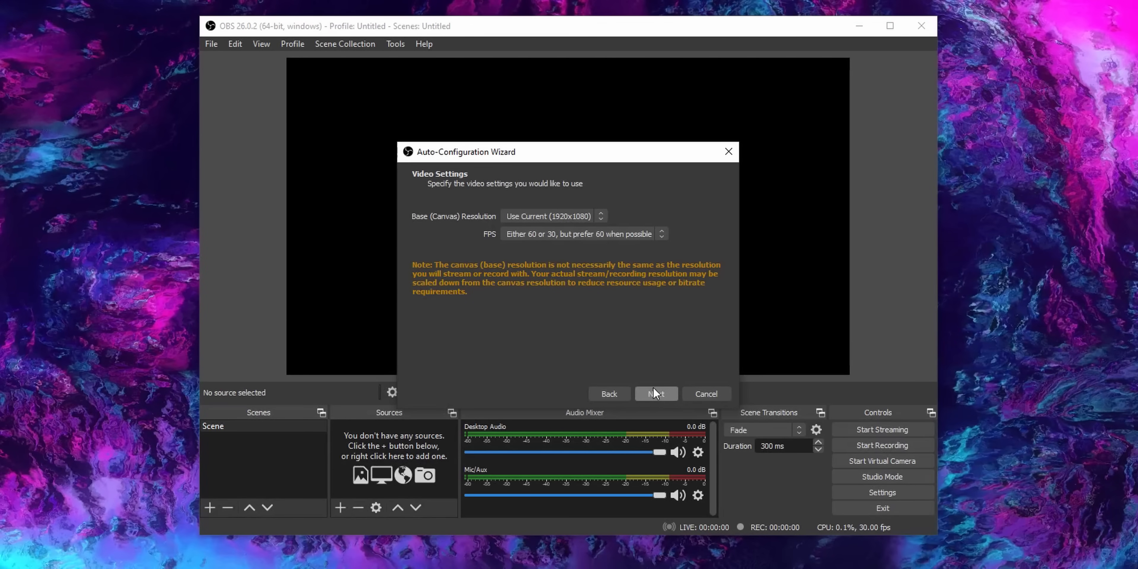
click(654, 394)
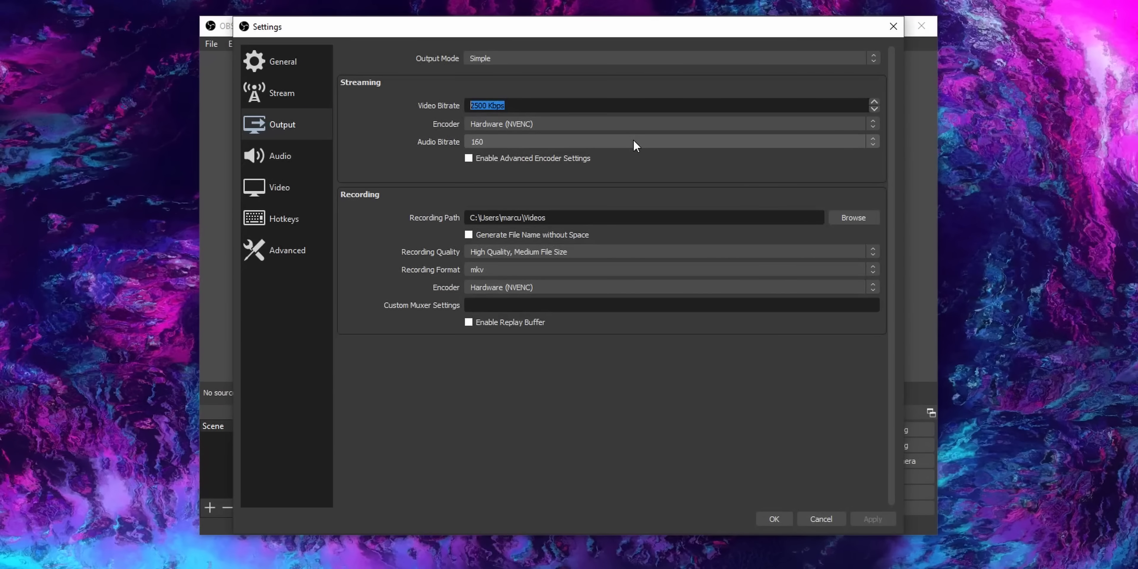
- Replace the streaming video bitrate with 8000 Kbps, keeping the Hardware (NVENC) encoder
text(3000)
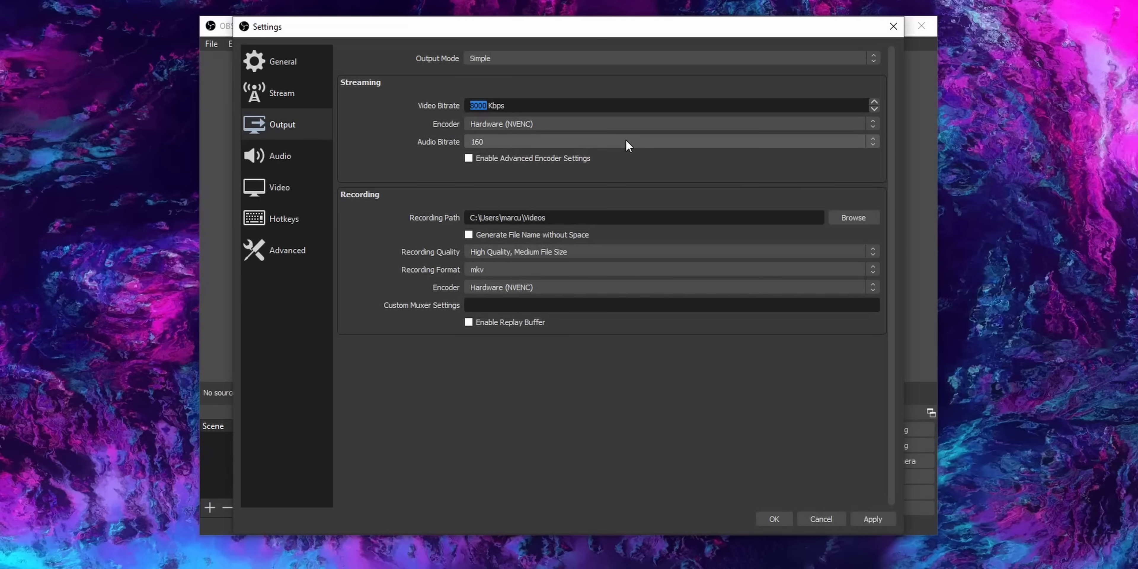
text(8000)
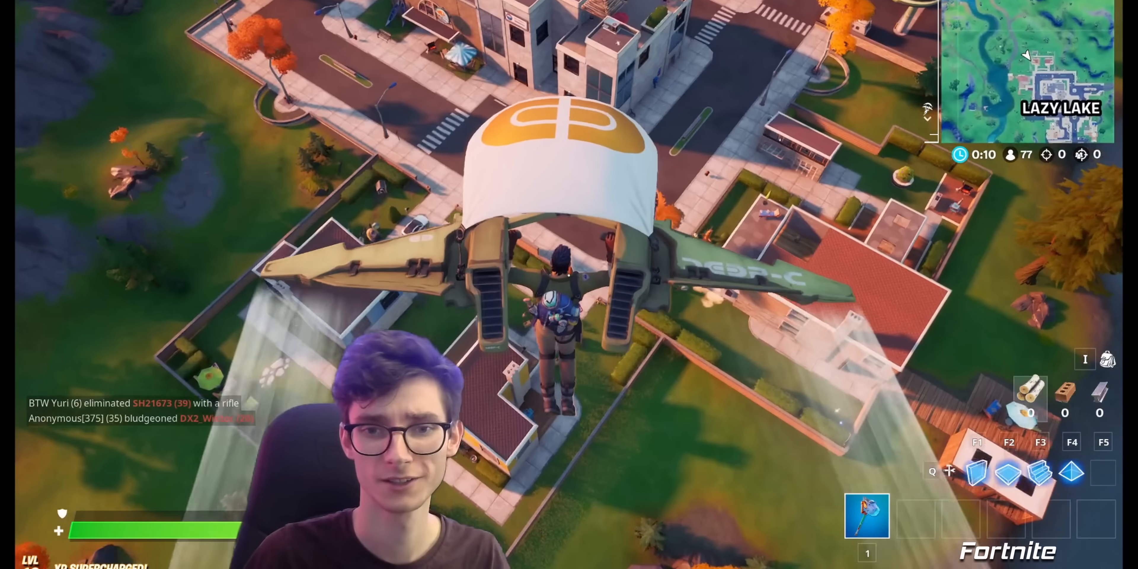
- Bring up the recording encoder choices with Hardware (NVENC) as the current one
click(435, 255)
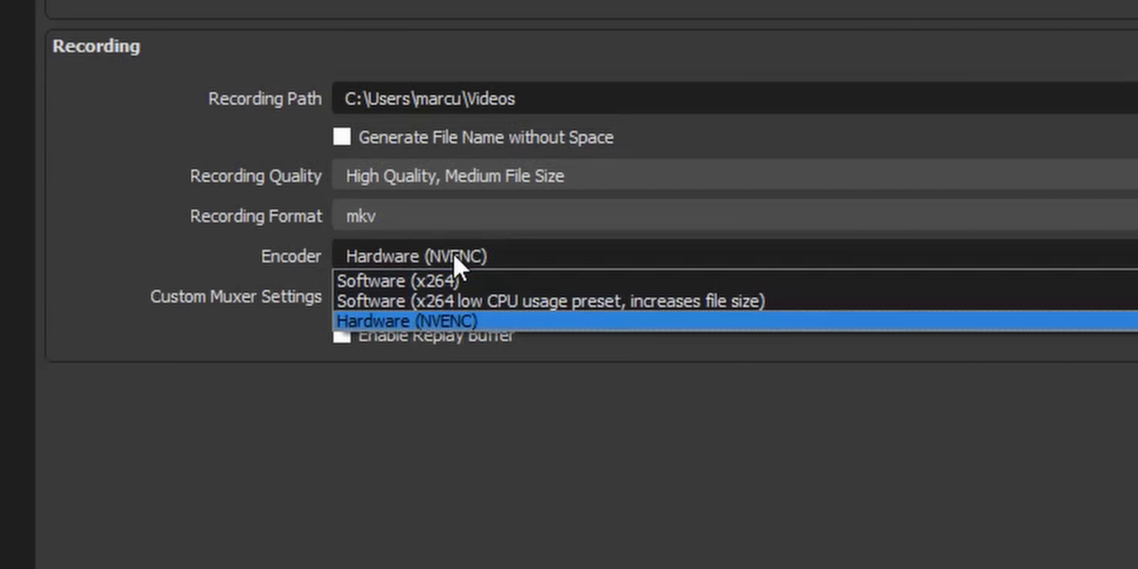
mouse_move(385, 331)
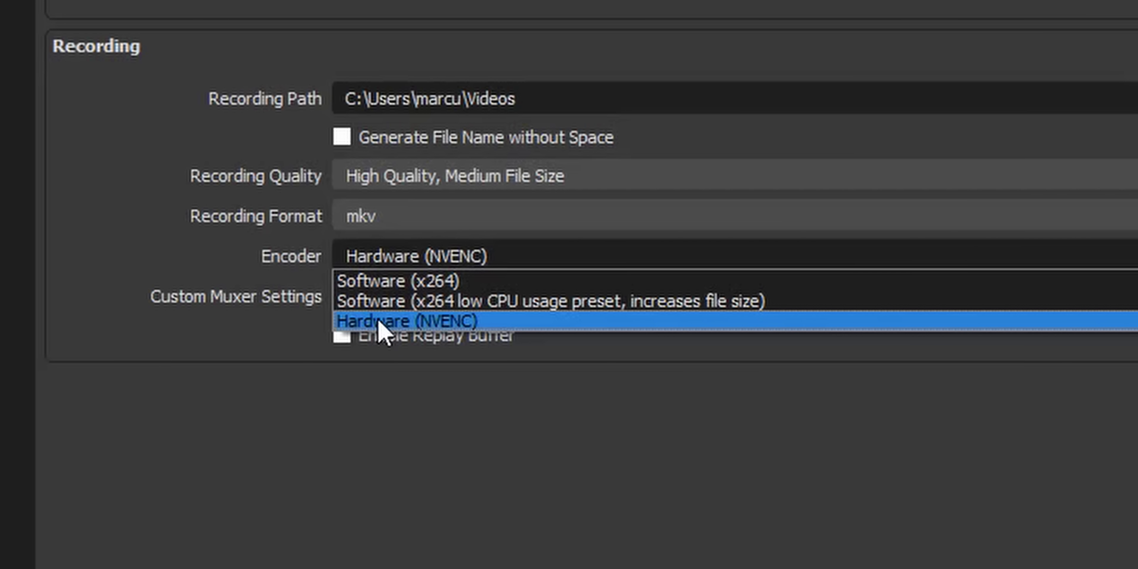
mouse_move(632, 336)
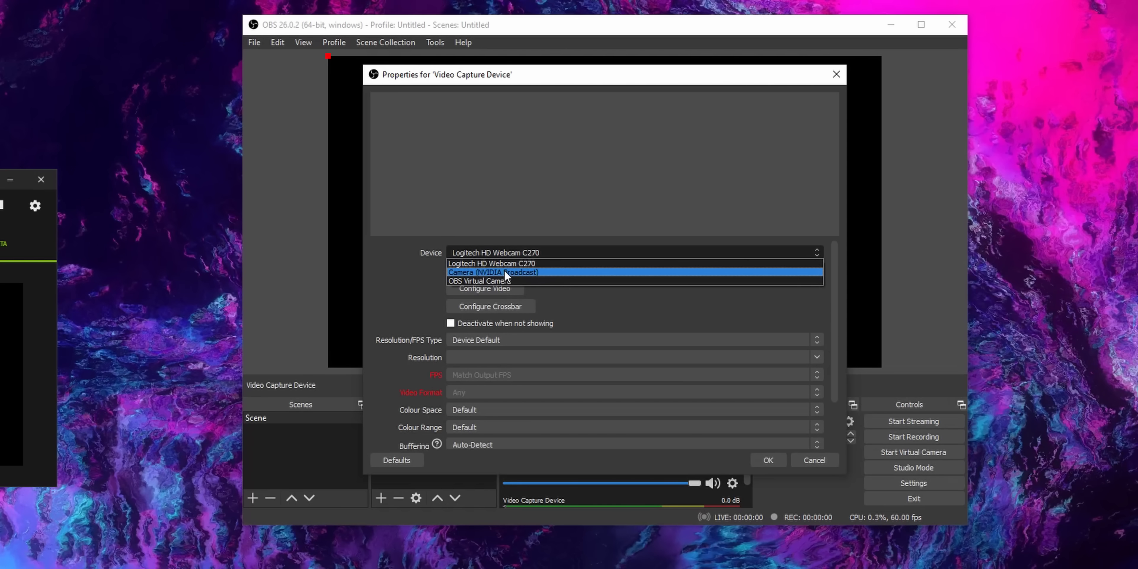
- Set the Video Capture Device source to Camera (NVIDIA Broadcast) and confirm its properties
click(494, 272)
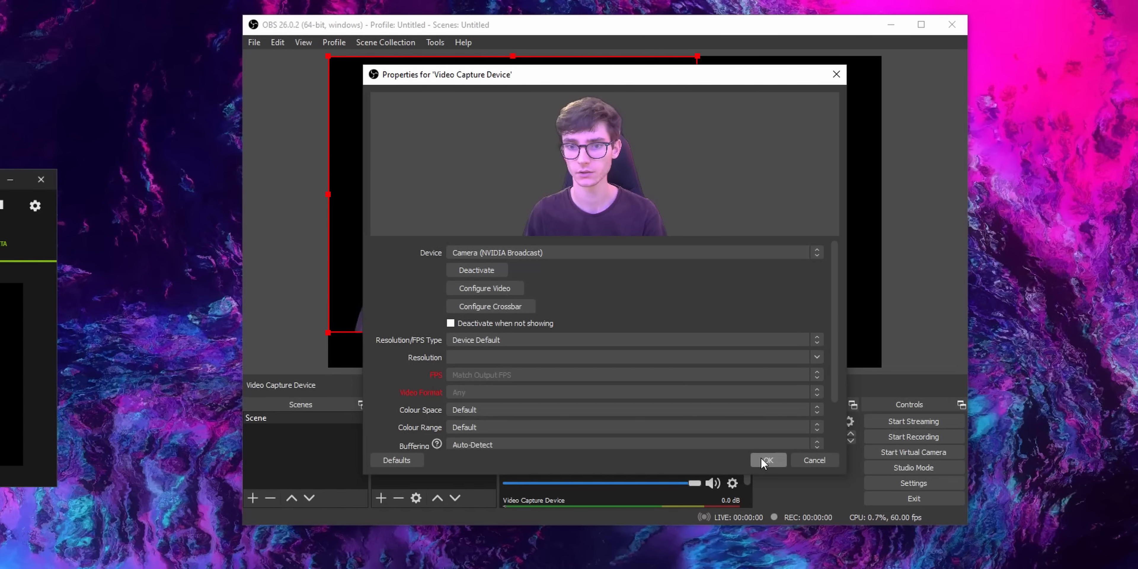
click(767, 460)
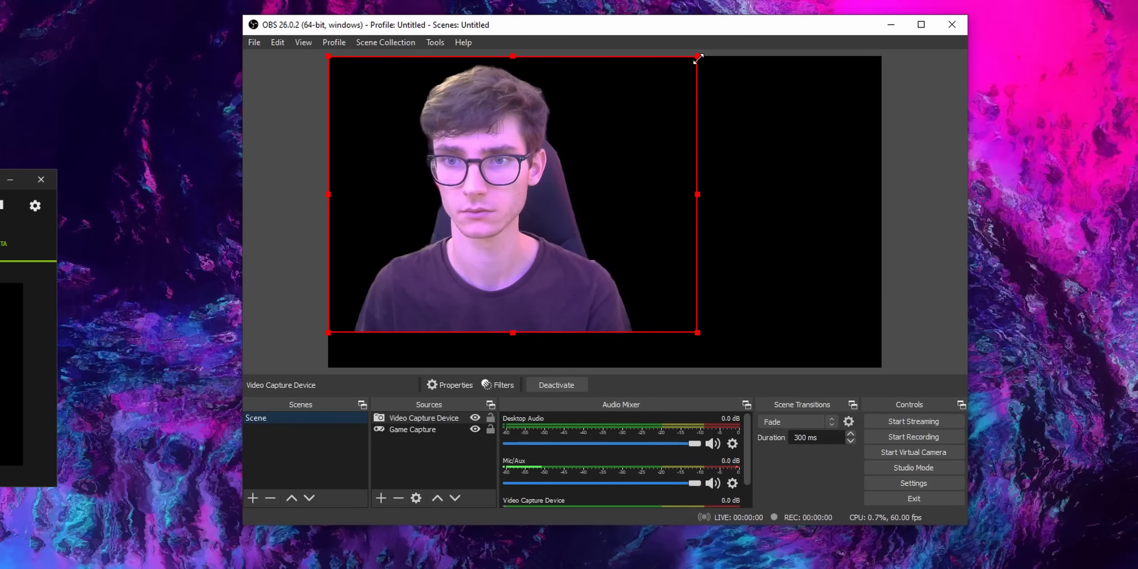